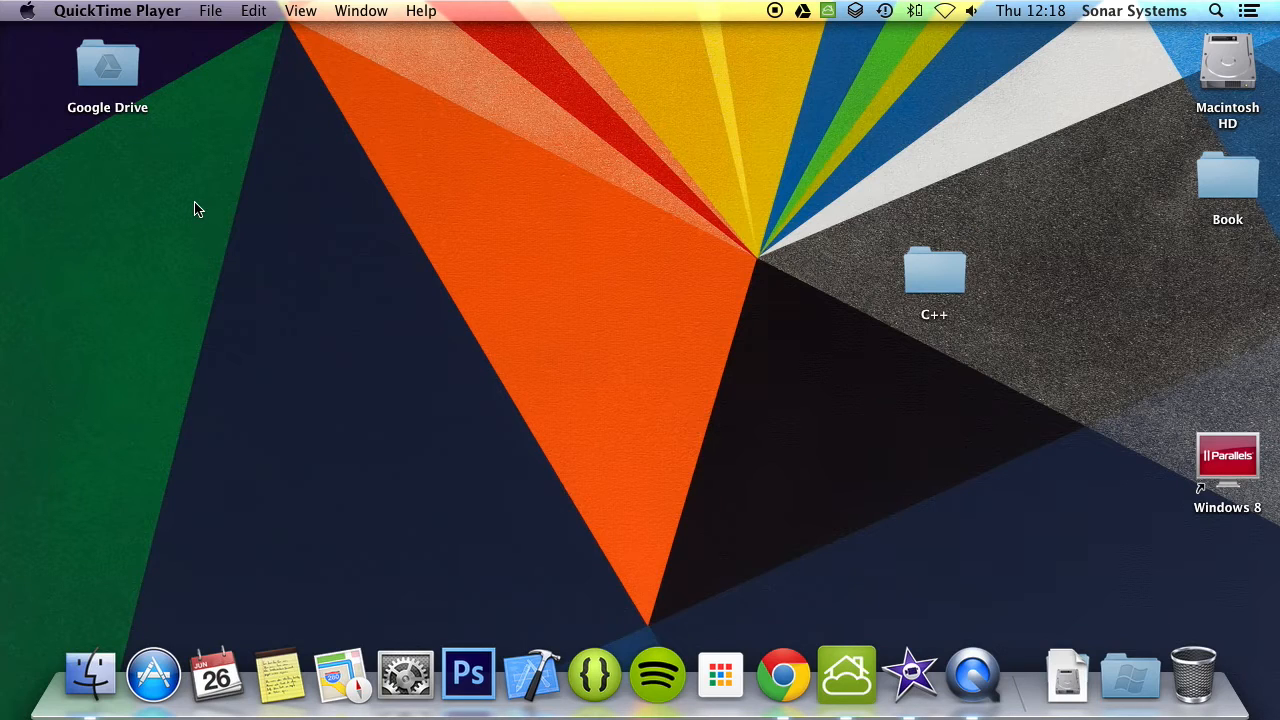
mouse_move(798, 128)
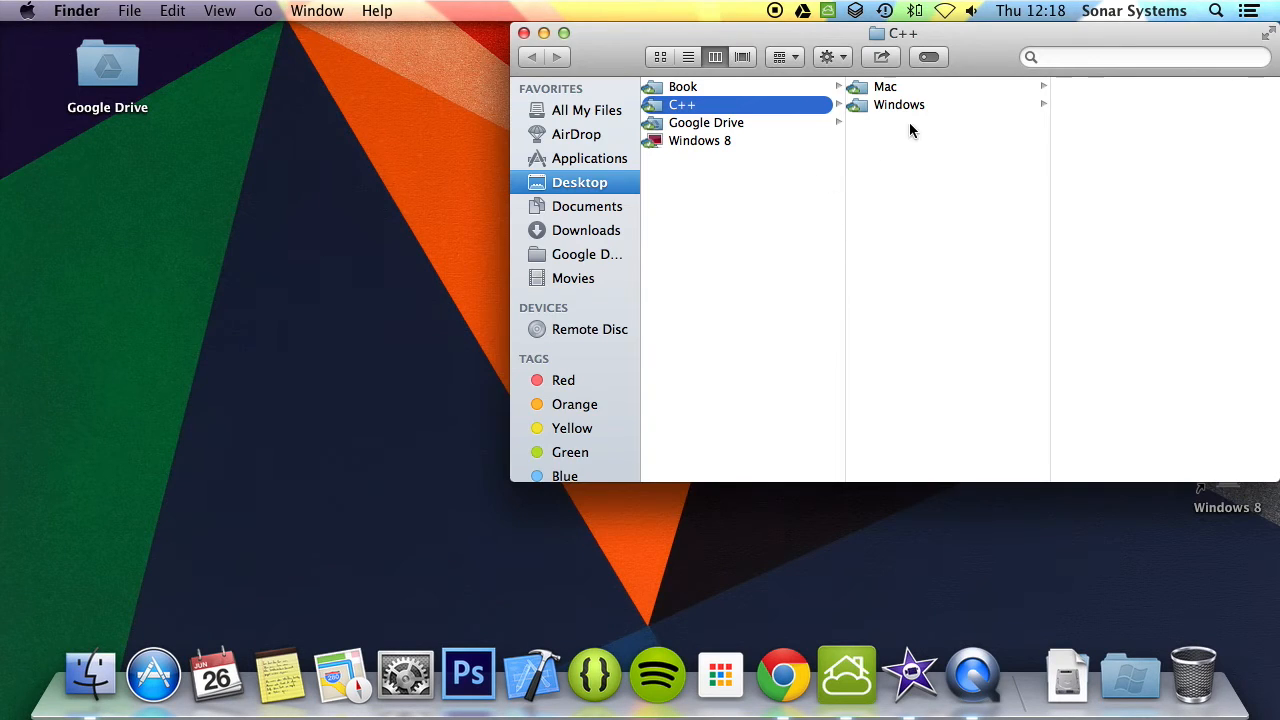
Step: Browse into Mac then C Plus Plus Tutorial to reach the Xcode project file
click(884, 86)
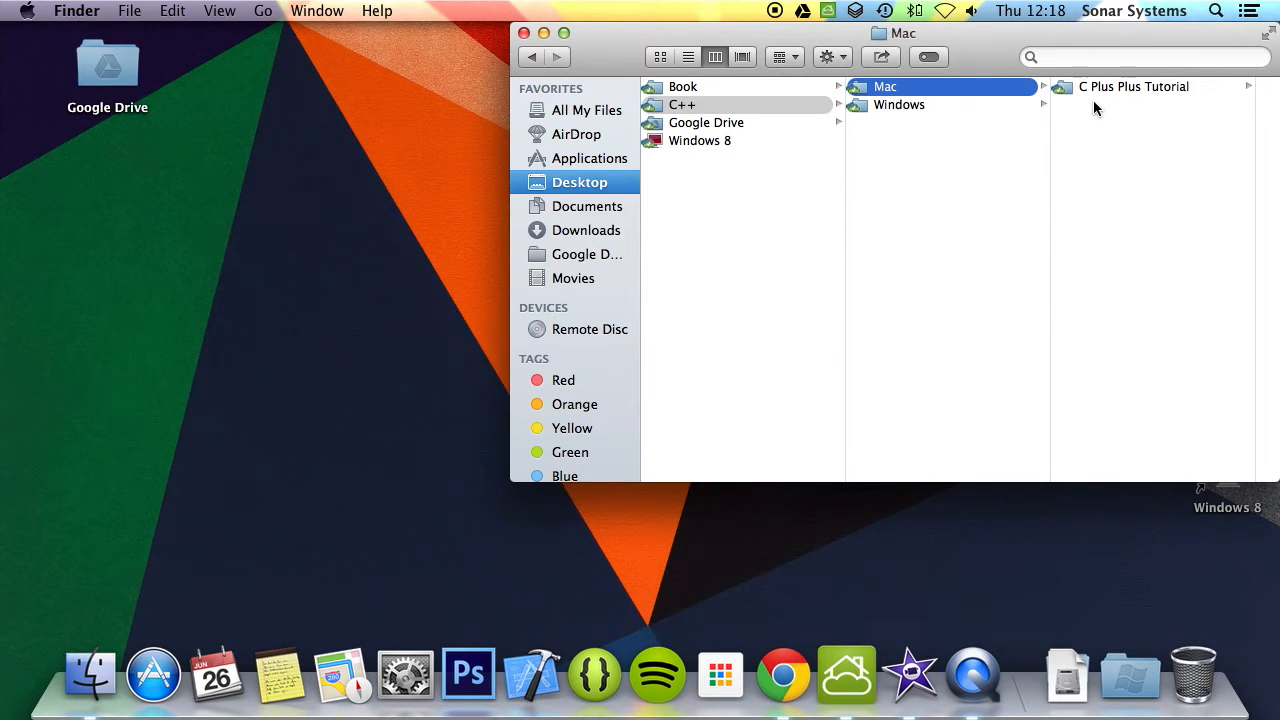
click(1132, 86)
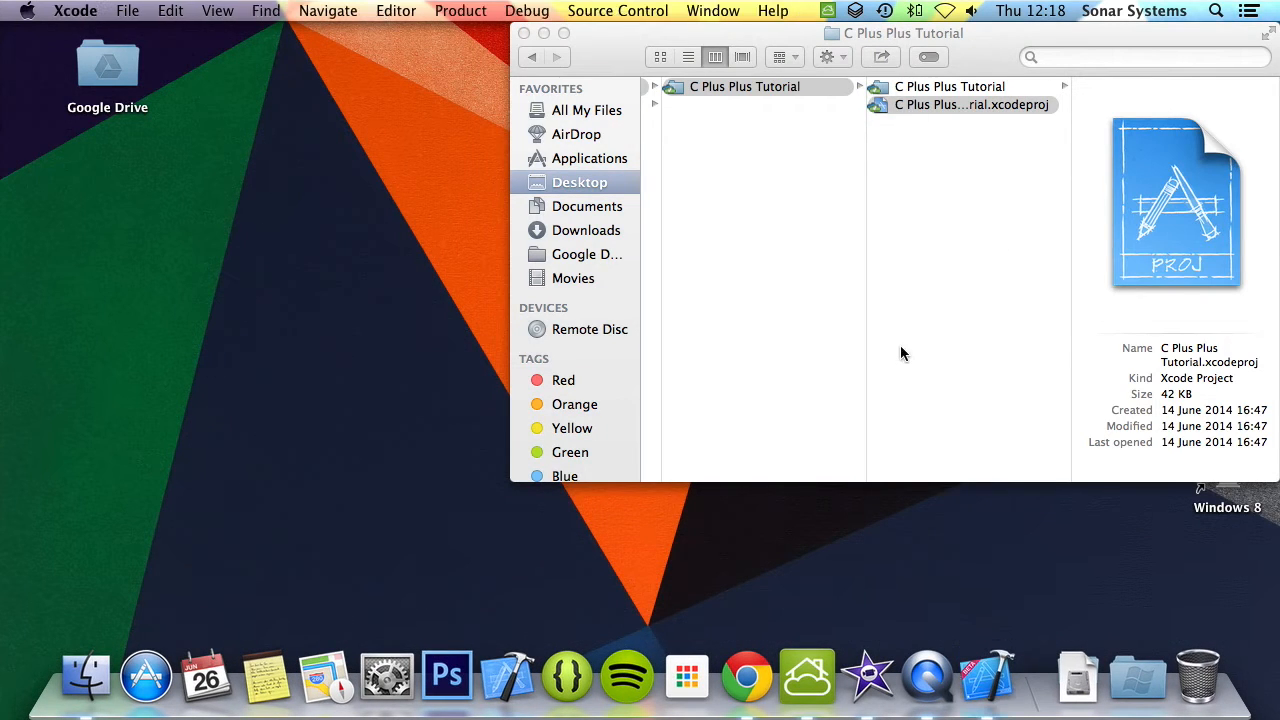
Step: Open the tutorial project and replace main.cpp's Hello World lines with int i = 10
double_click(970, 104)
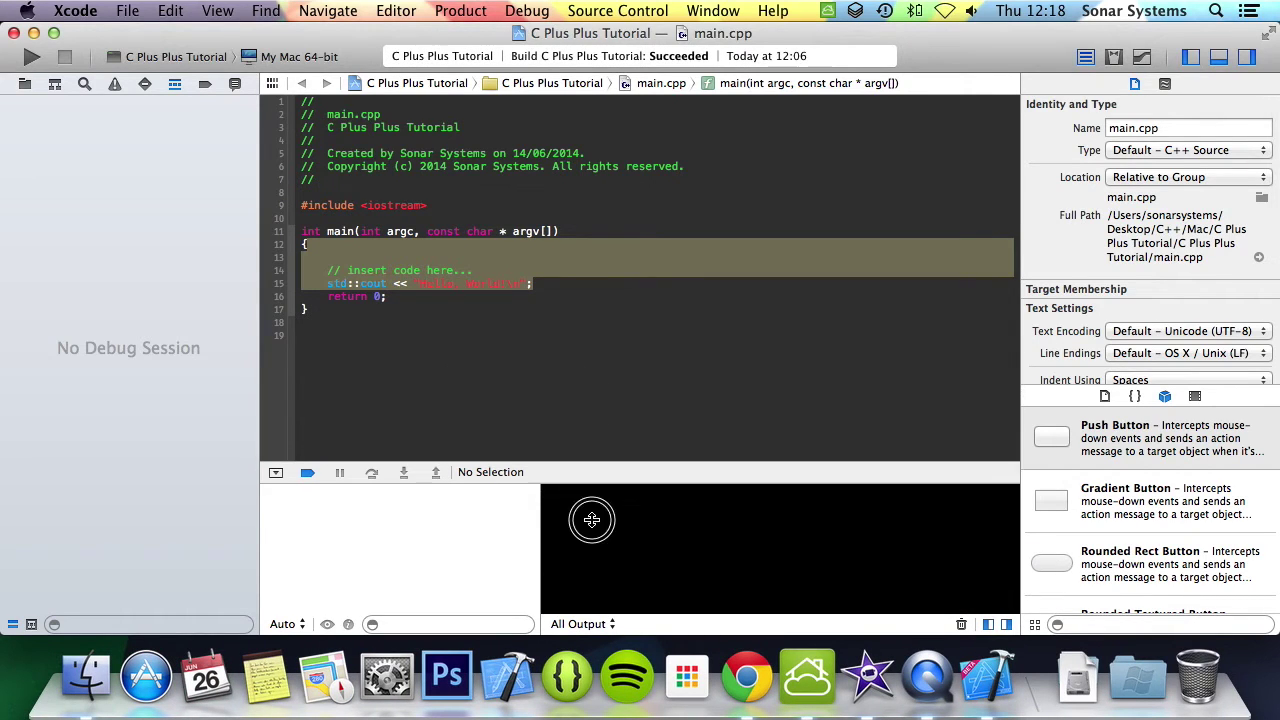
click(606, 288)
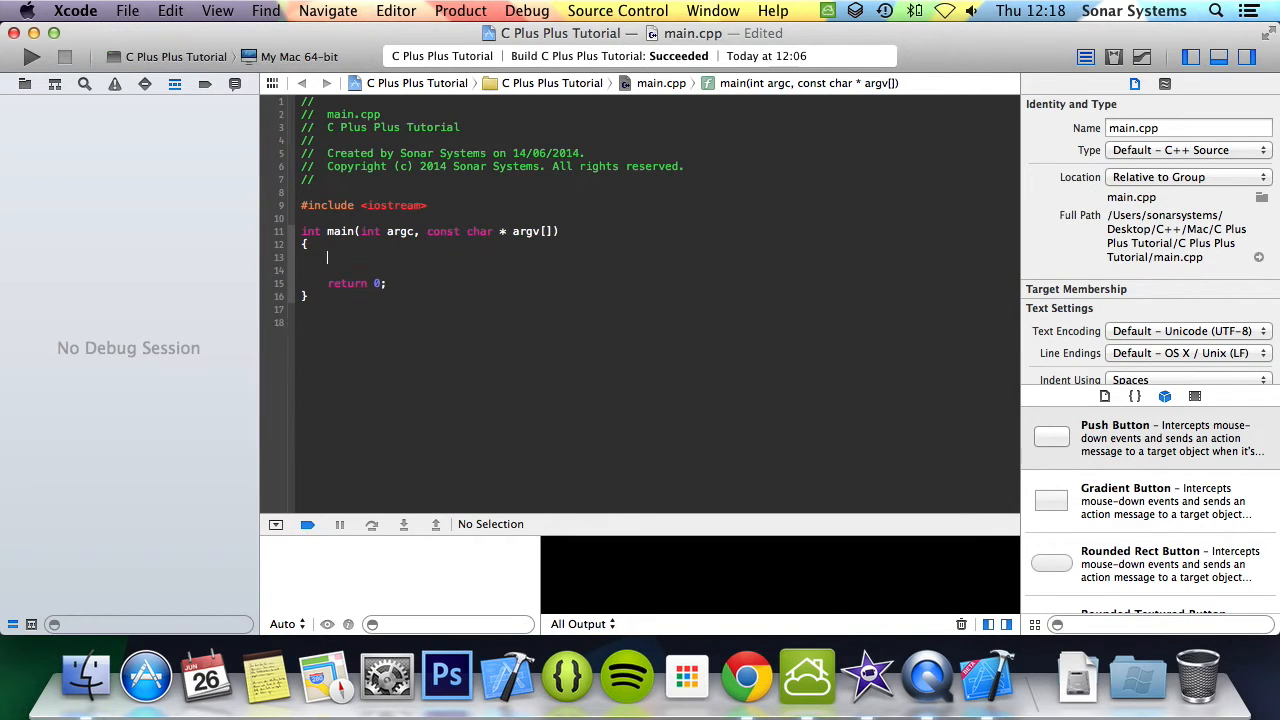
text(int i = 10;)
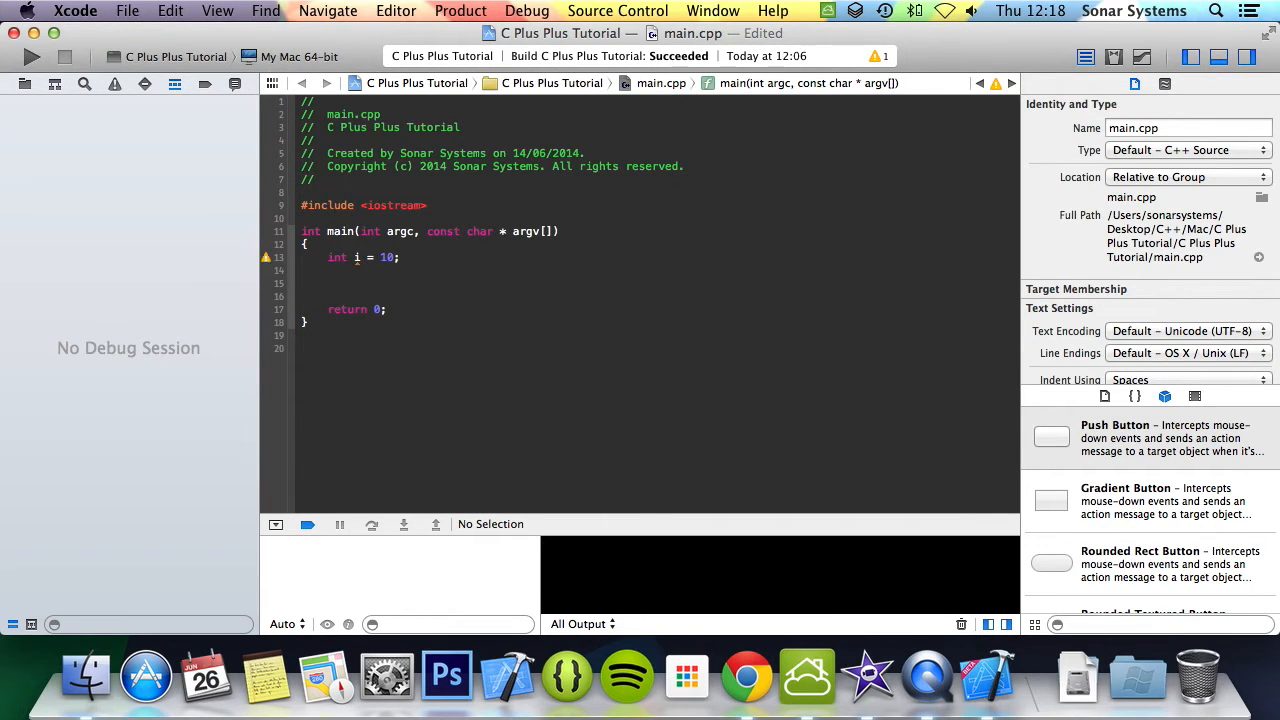
Step: Add the label huluNetflixStatement: on its own line below int i = 10;
text(goToSta)
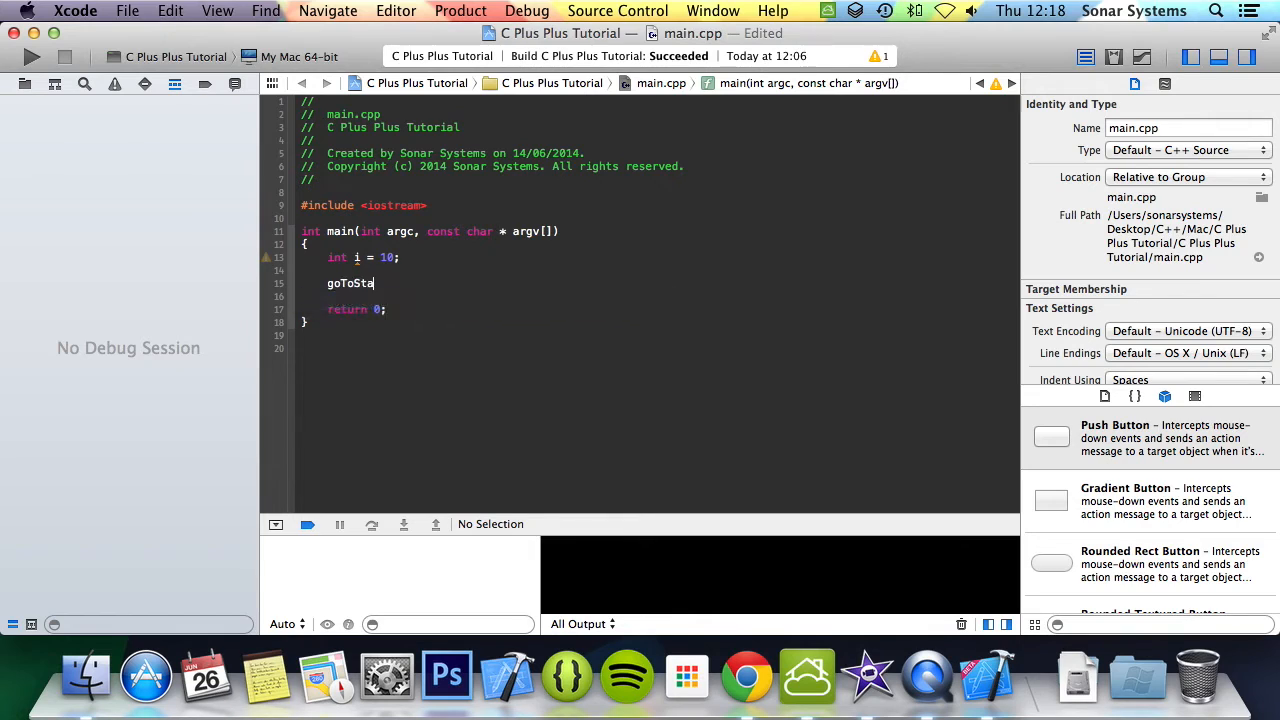
text(tement:)
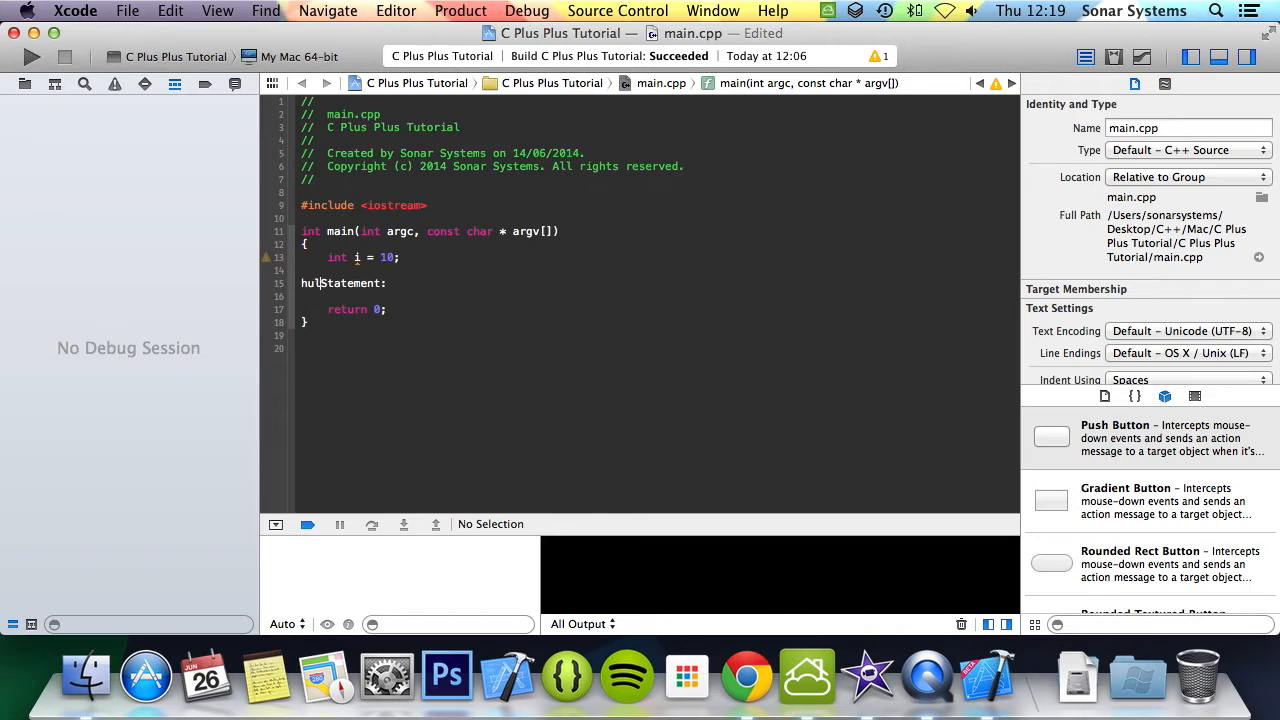
text(unetflix)
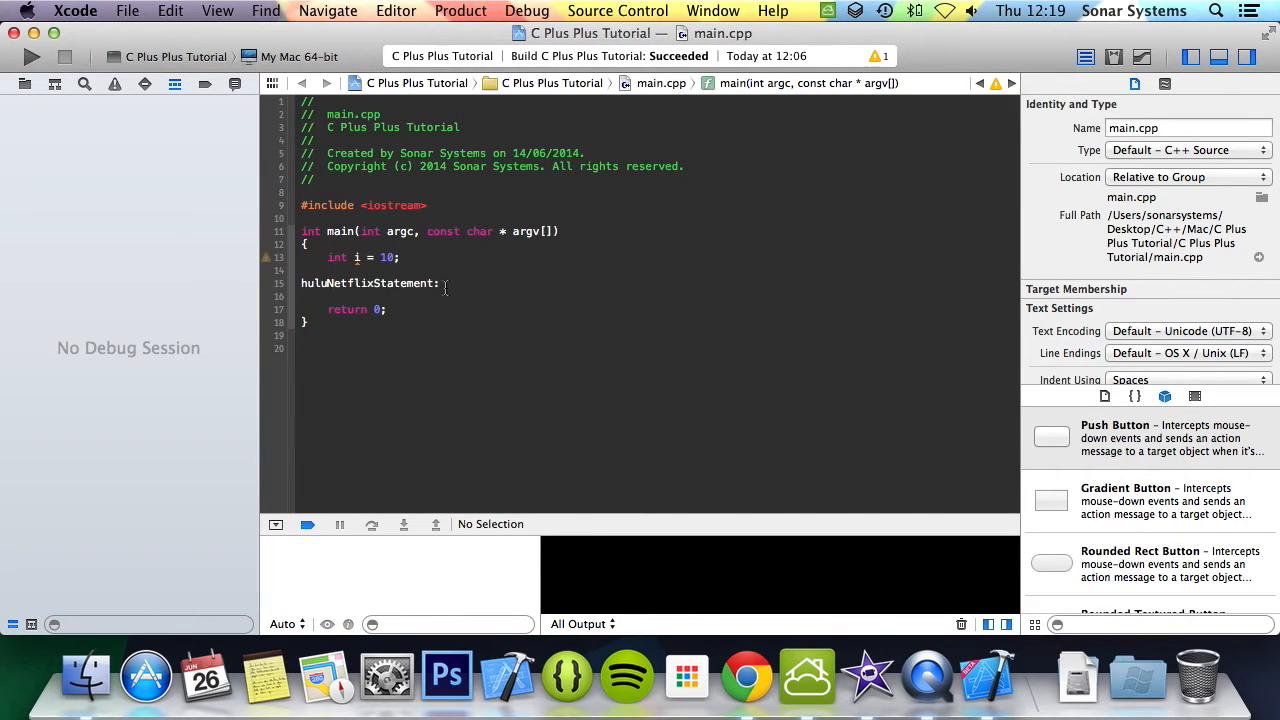
key(Return)
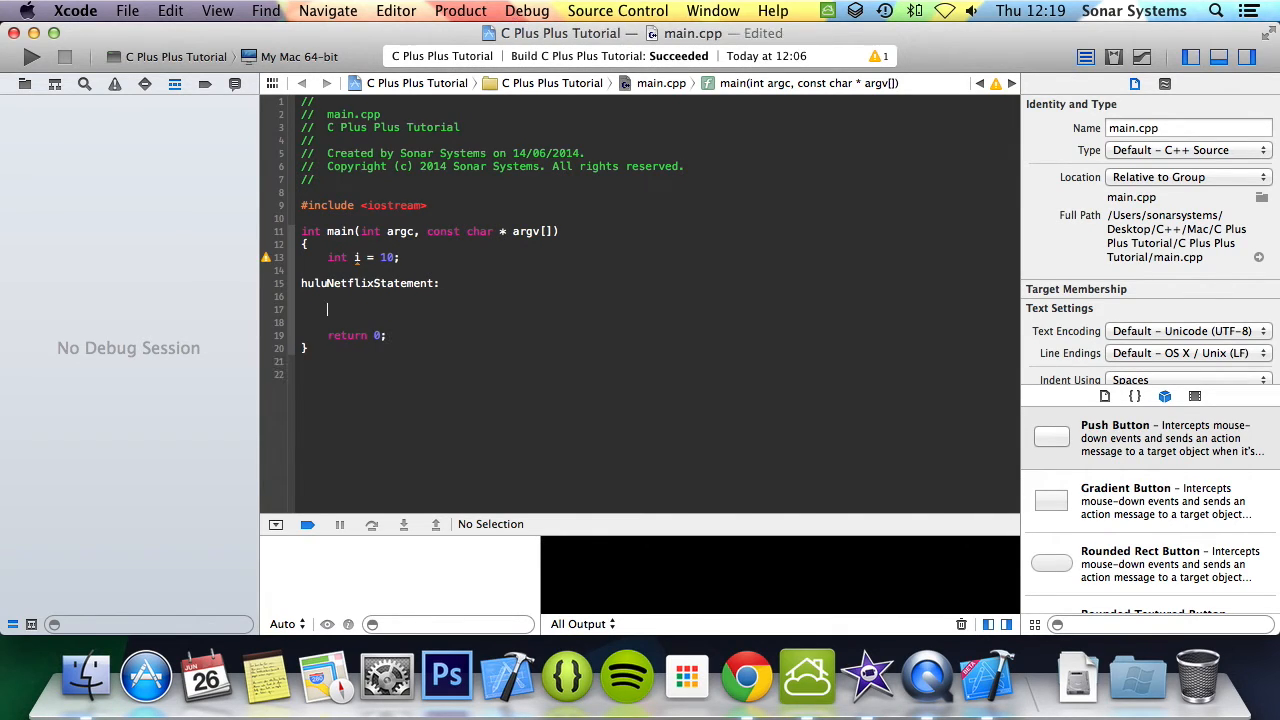
Step: Under the label, print i followed by ", " with std::cout and decrement i
text(std::cout)
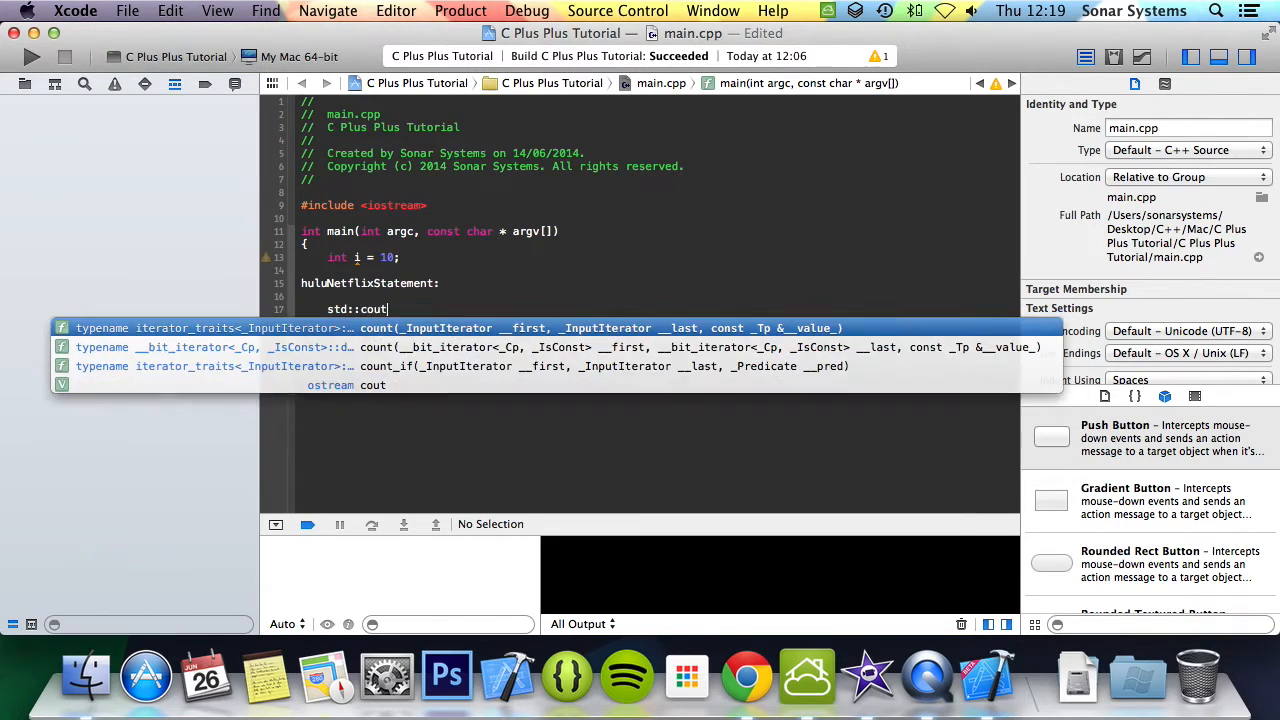
text(<< i)
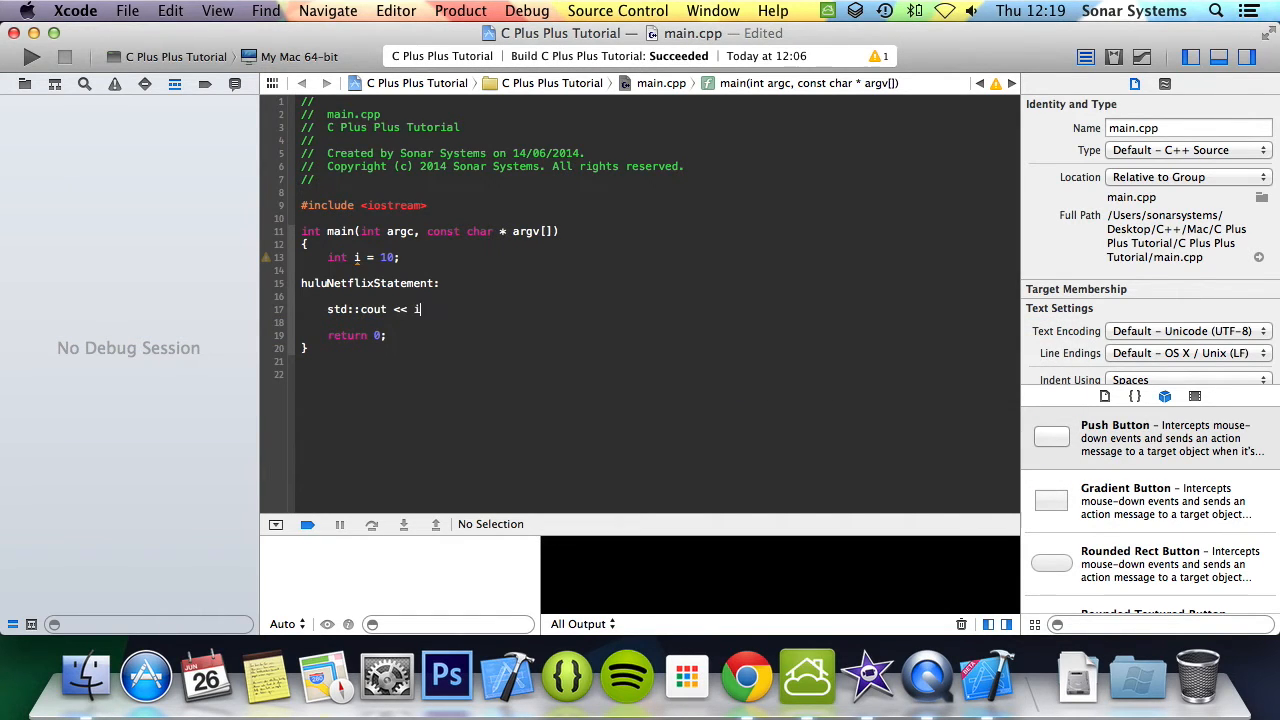
text(<<)
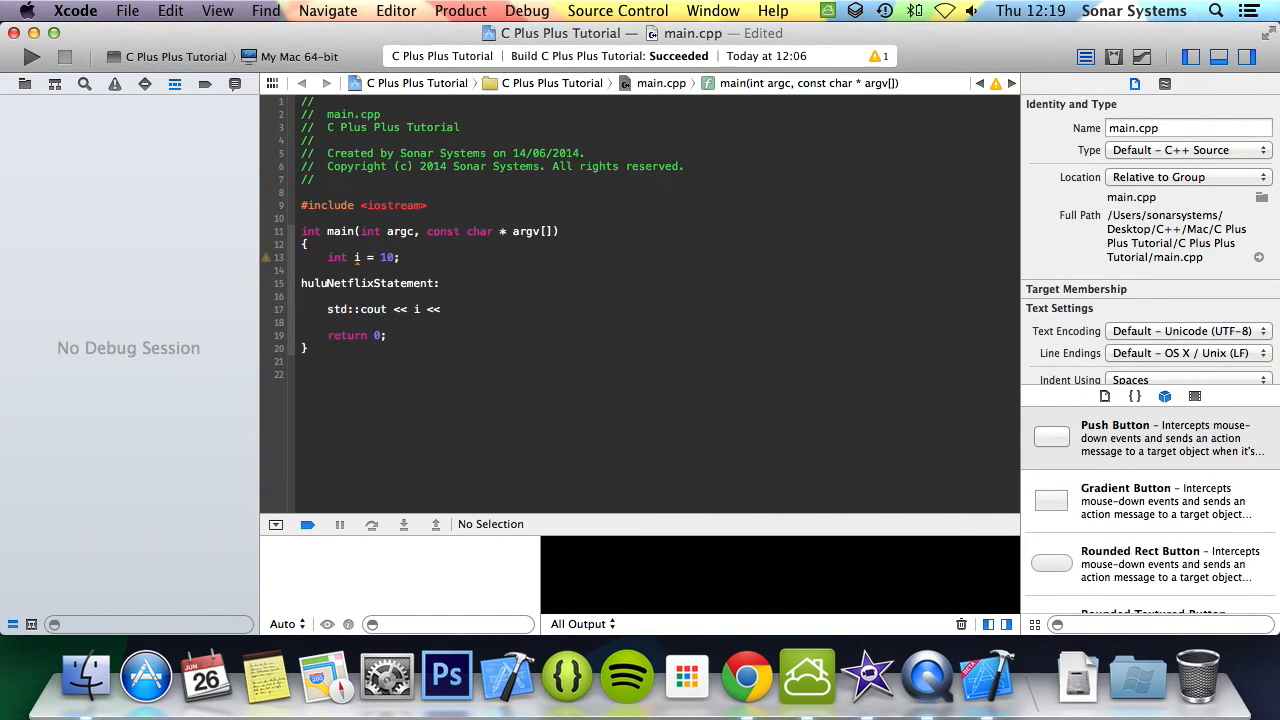
text("",)
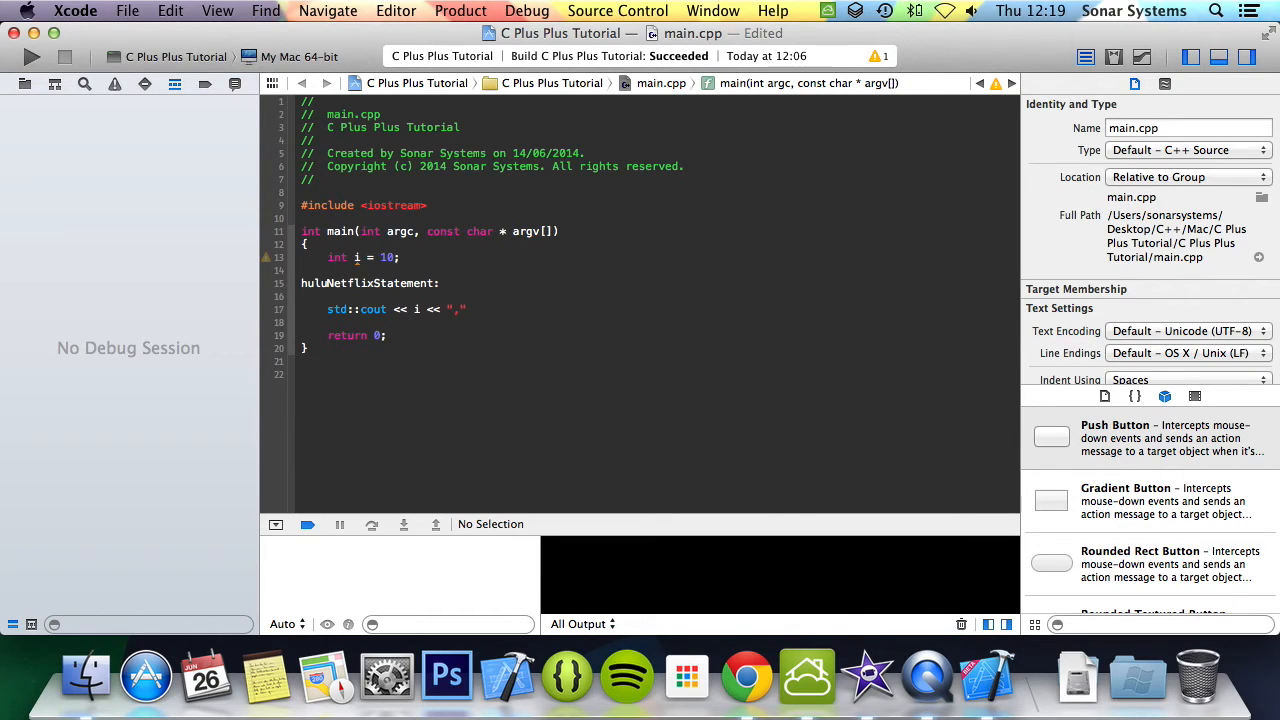
text(;)
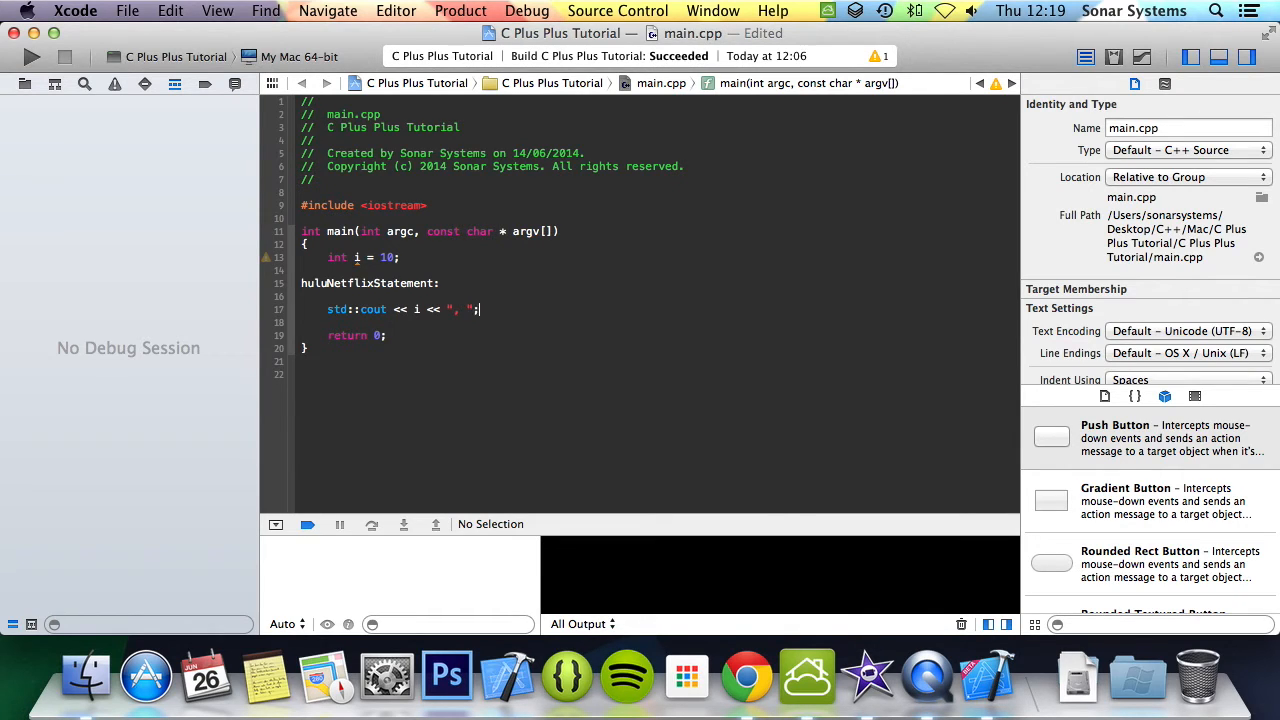
text(i--;)
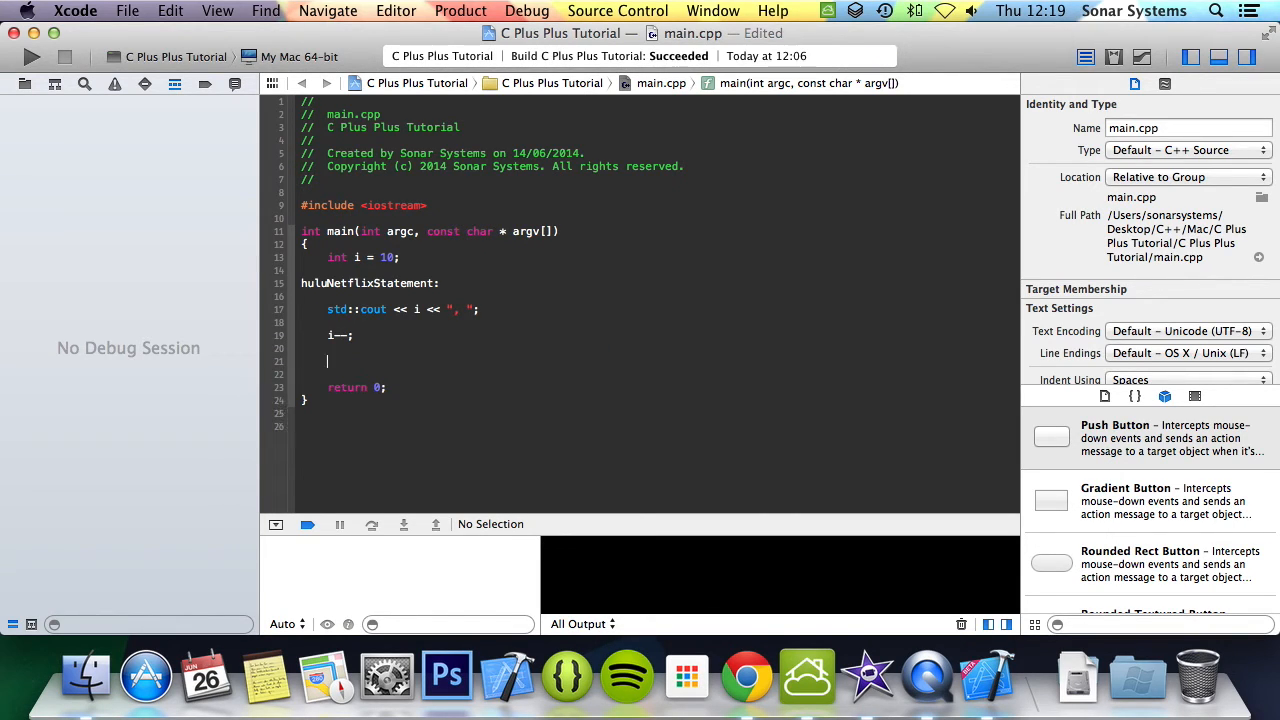
Step: Start an if ( i > 0 ) block with empty braces after the decrement
text(if)
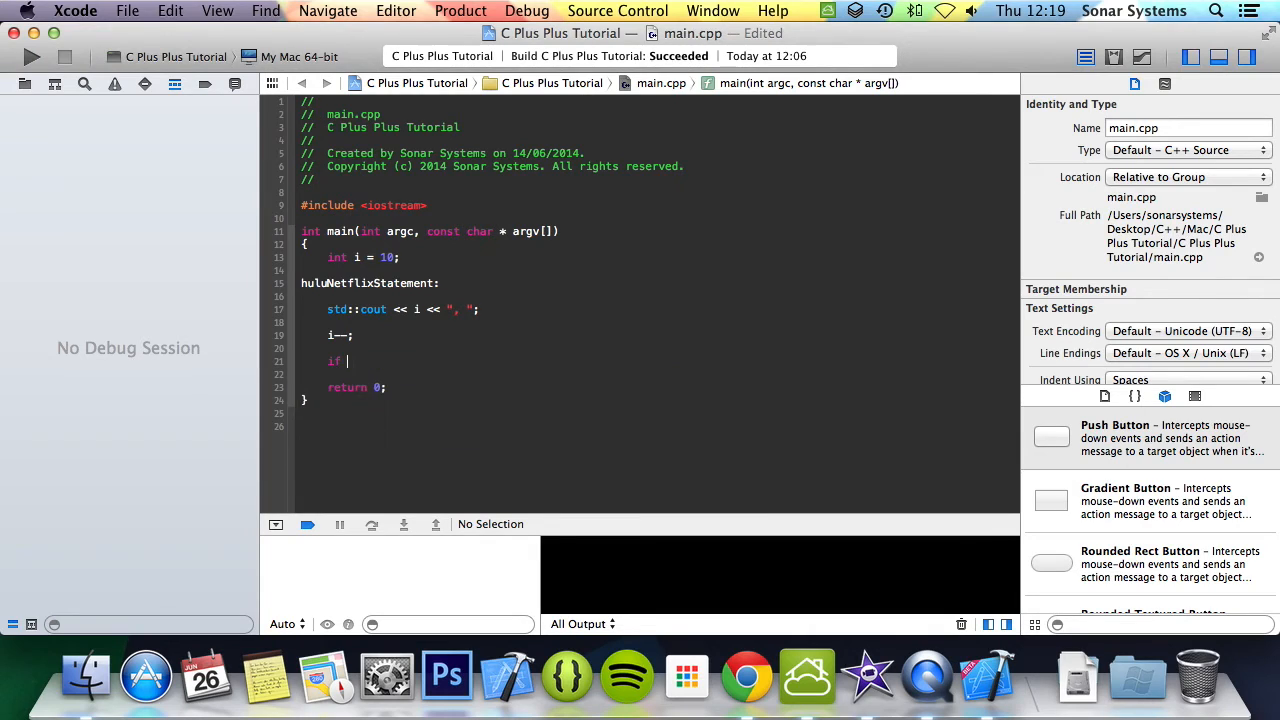
text(())
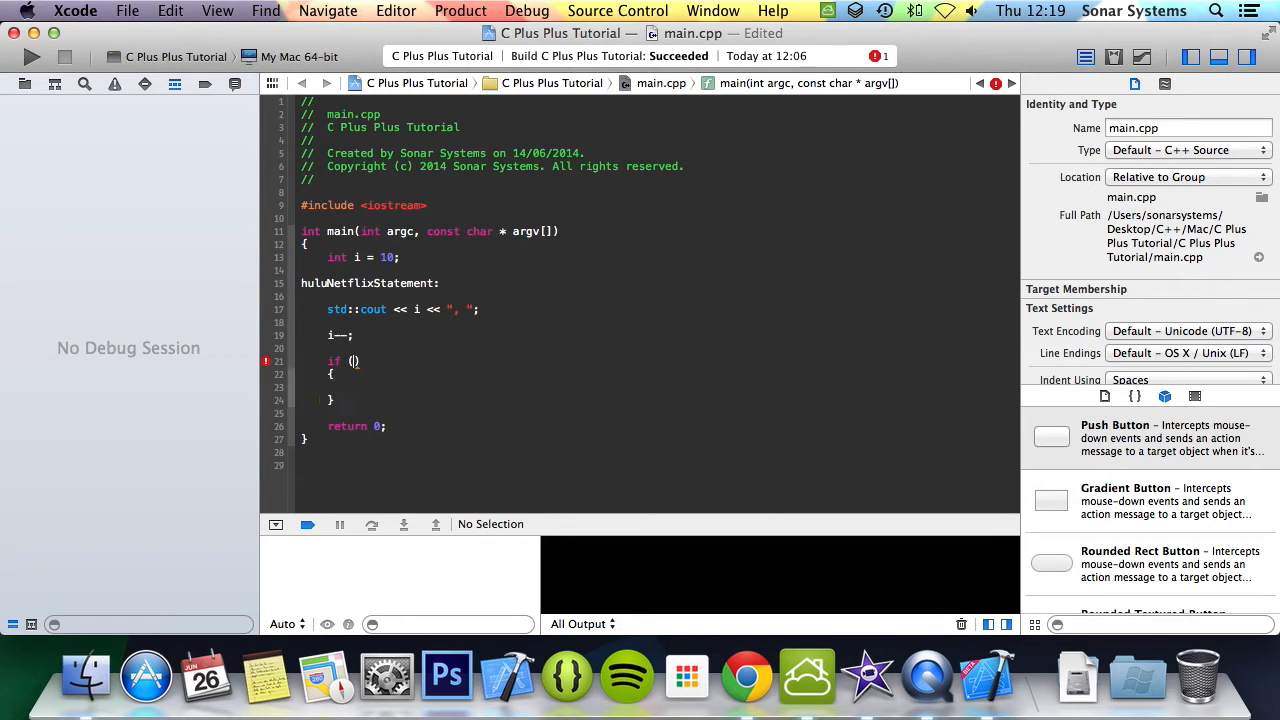
text(i > 0)
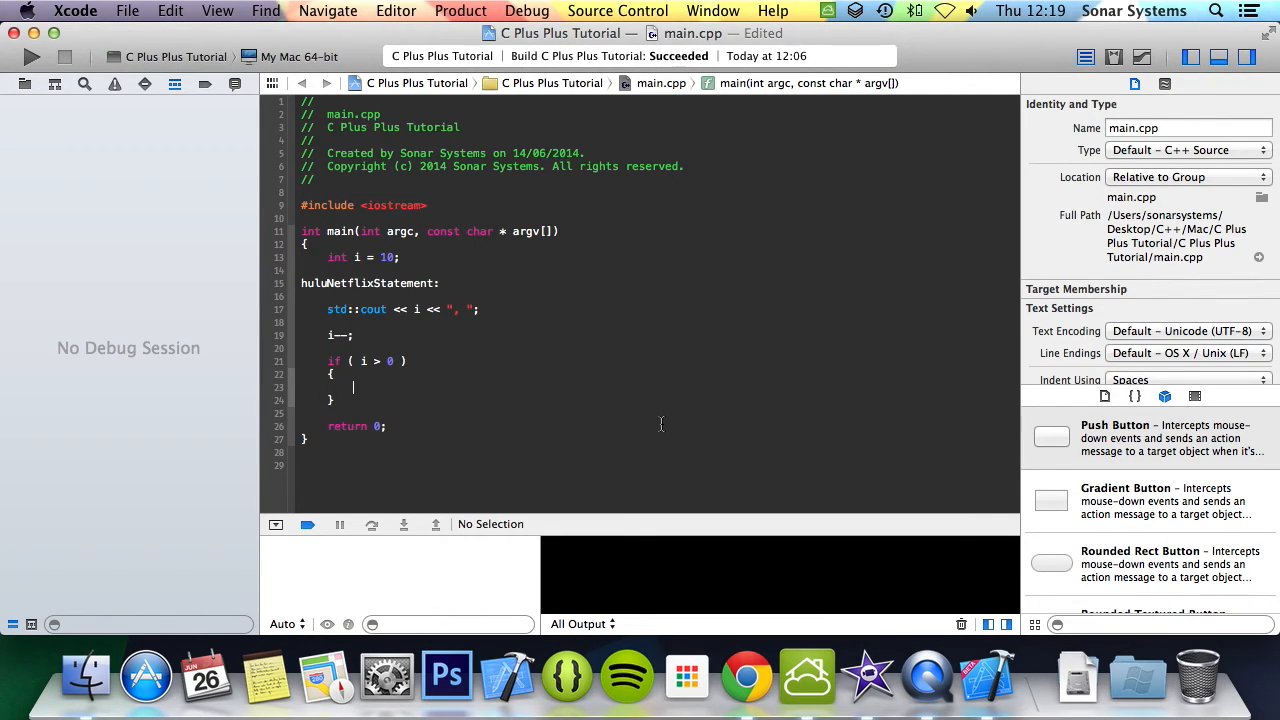
Step: Inside the if block, jump back with goto huluNetflixStatement;
text(goto)
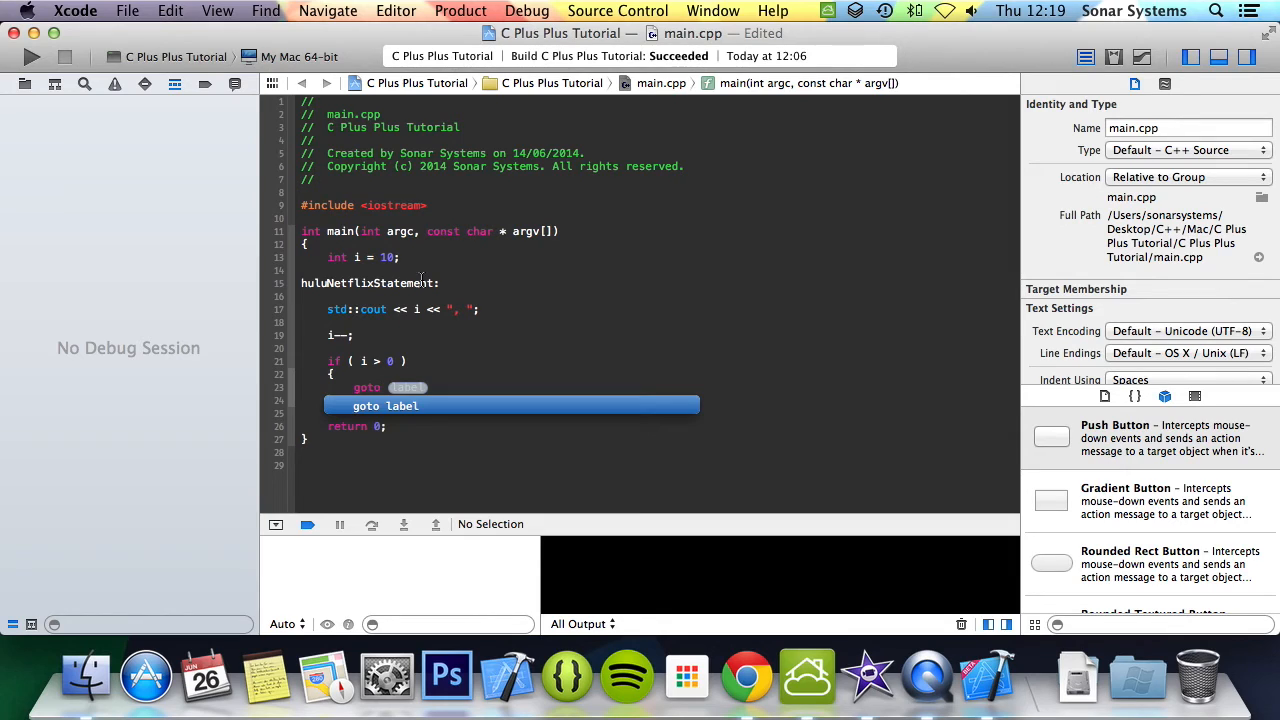
text(hulu)
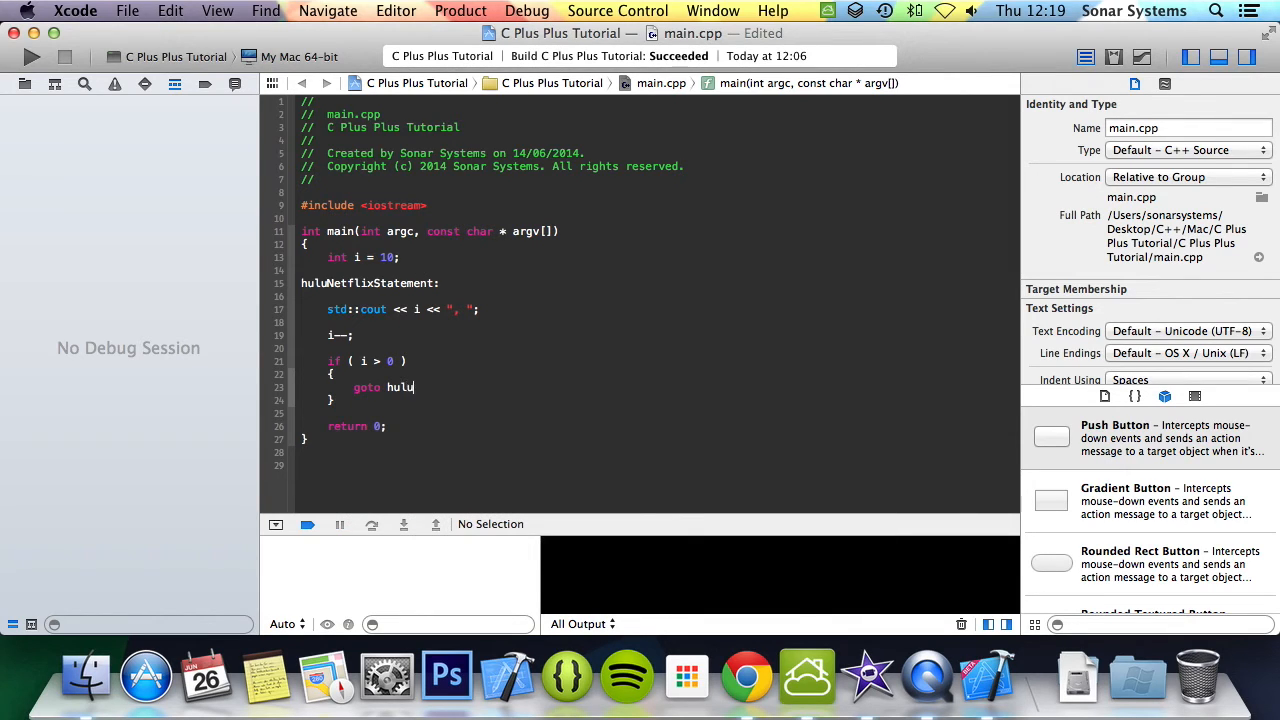
text(Netflix)
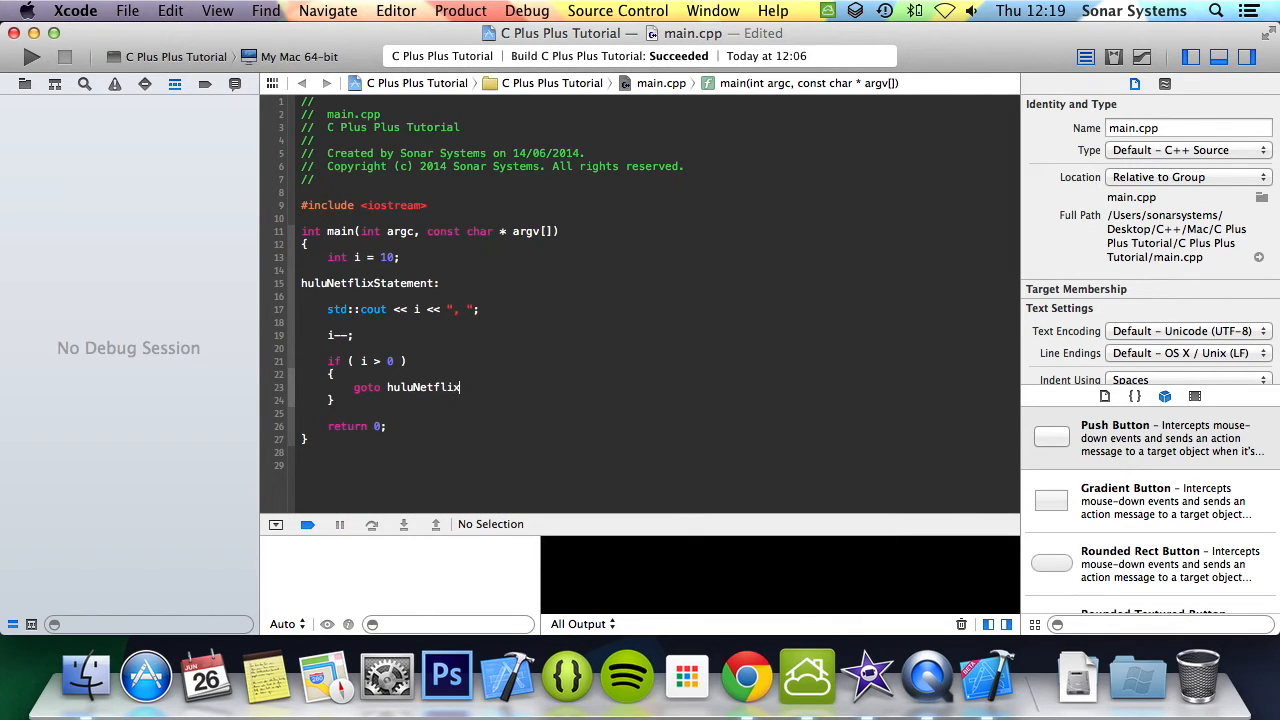
text(Sa)
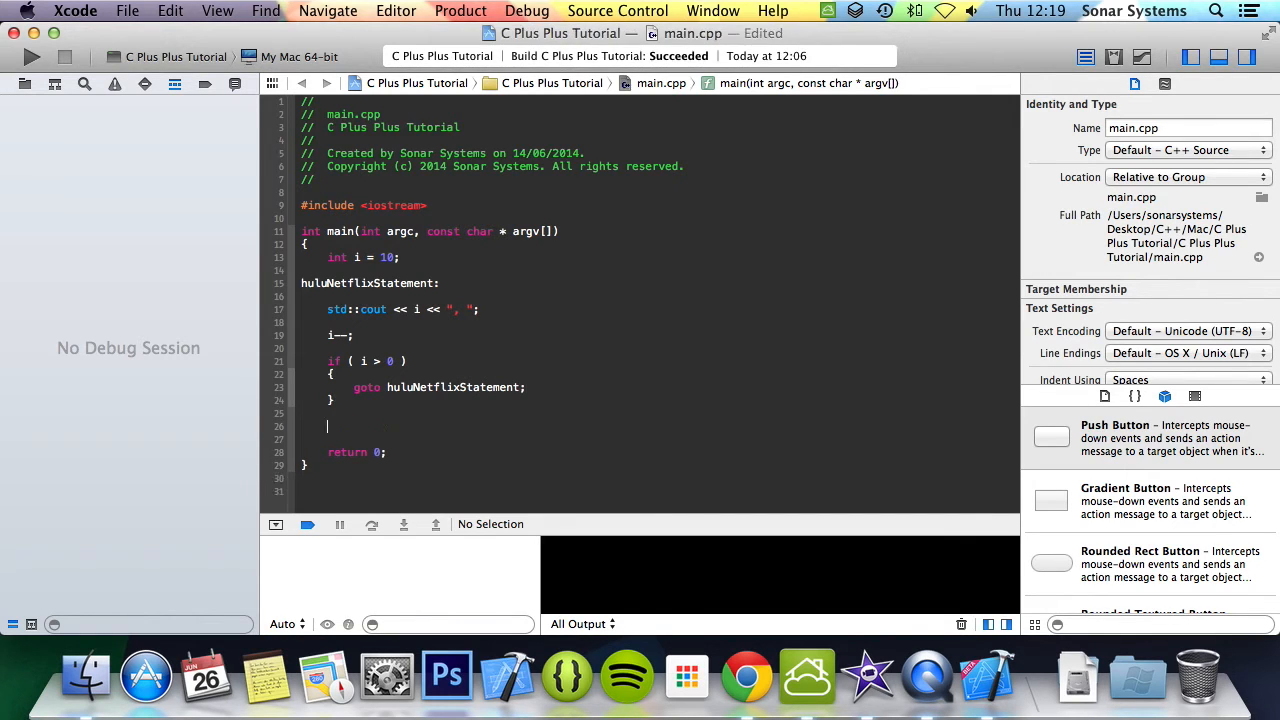
Step: After the if block, print "\nFINISHED" followed by std::endl
text(std::cout << ")
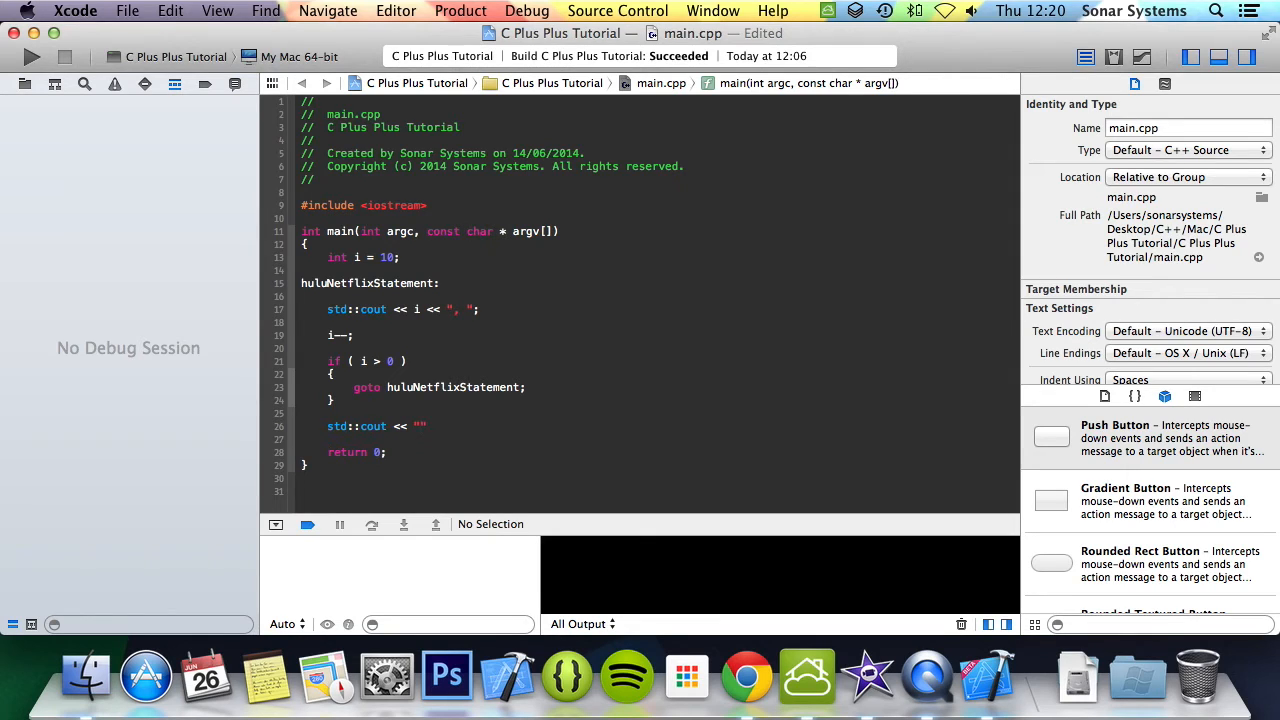
text(\n)
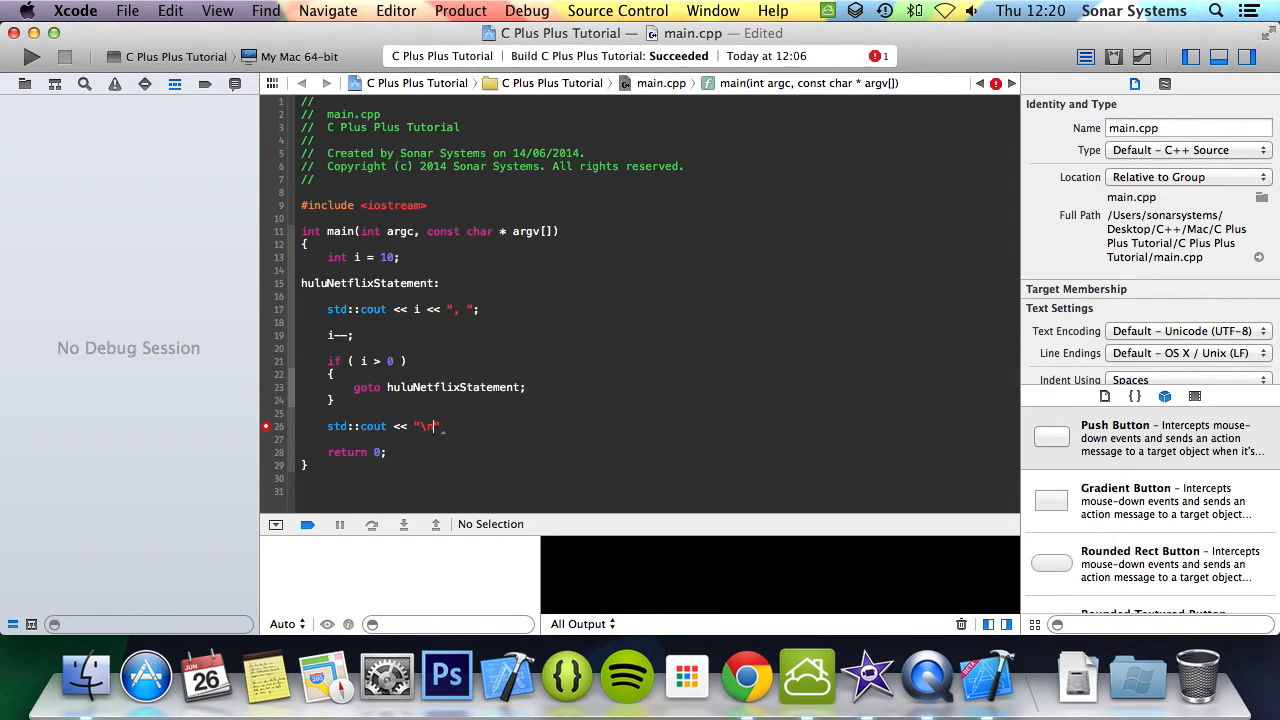
text(Finish)
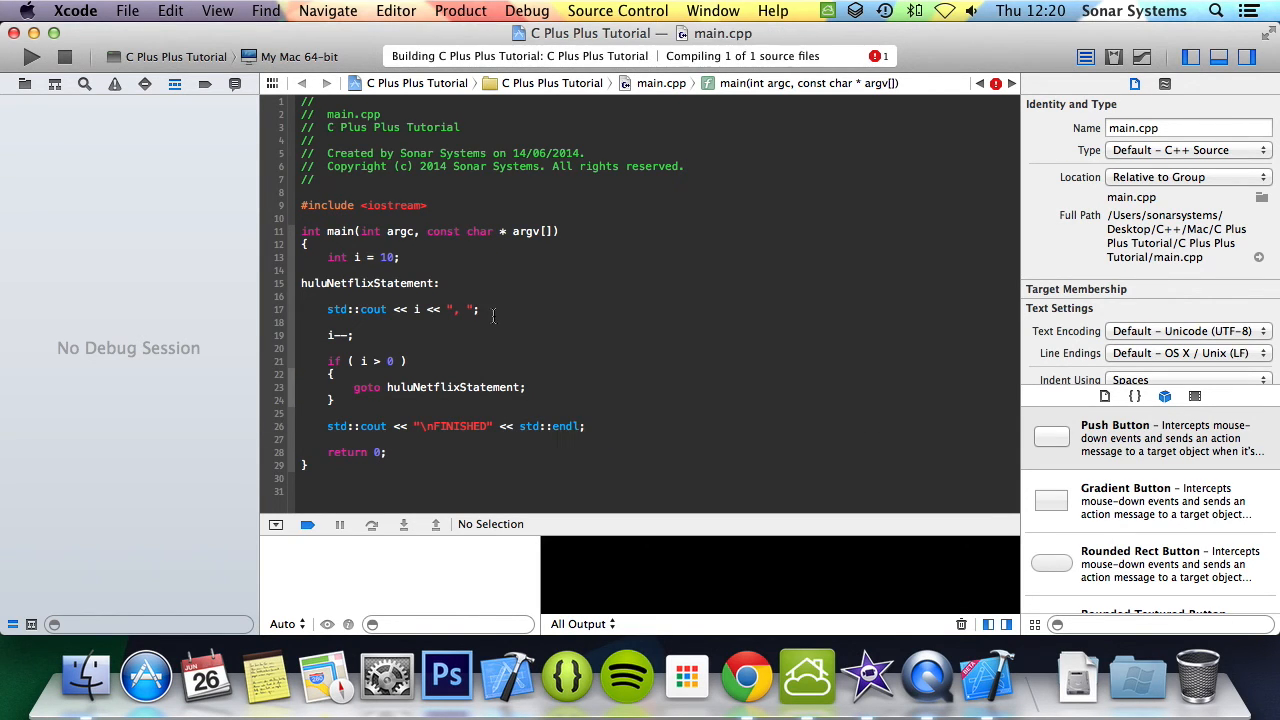
Step: Build and run the program, printing 10 down to 1 then FINISHED with exit code 0
click(20, 52)
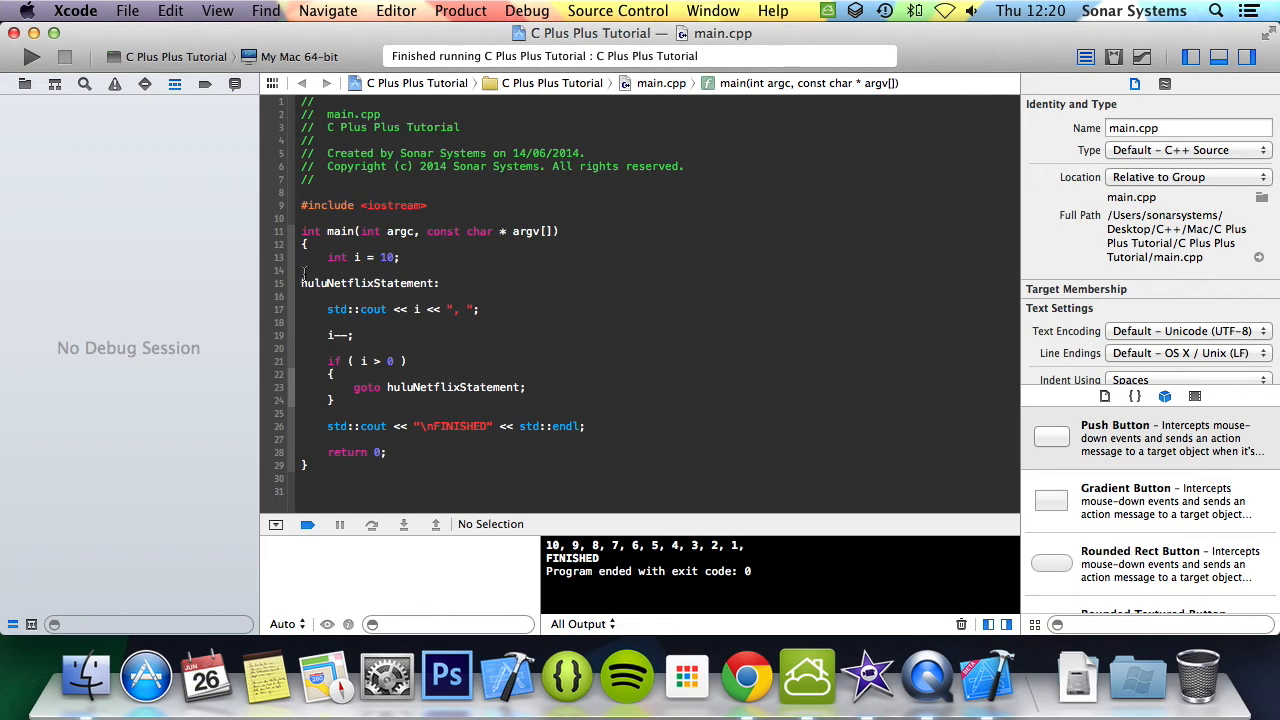
drag(304, 284, 704, 388)
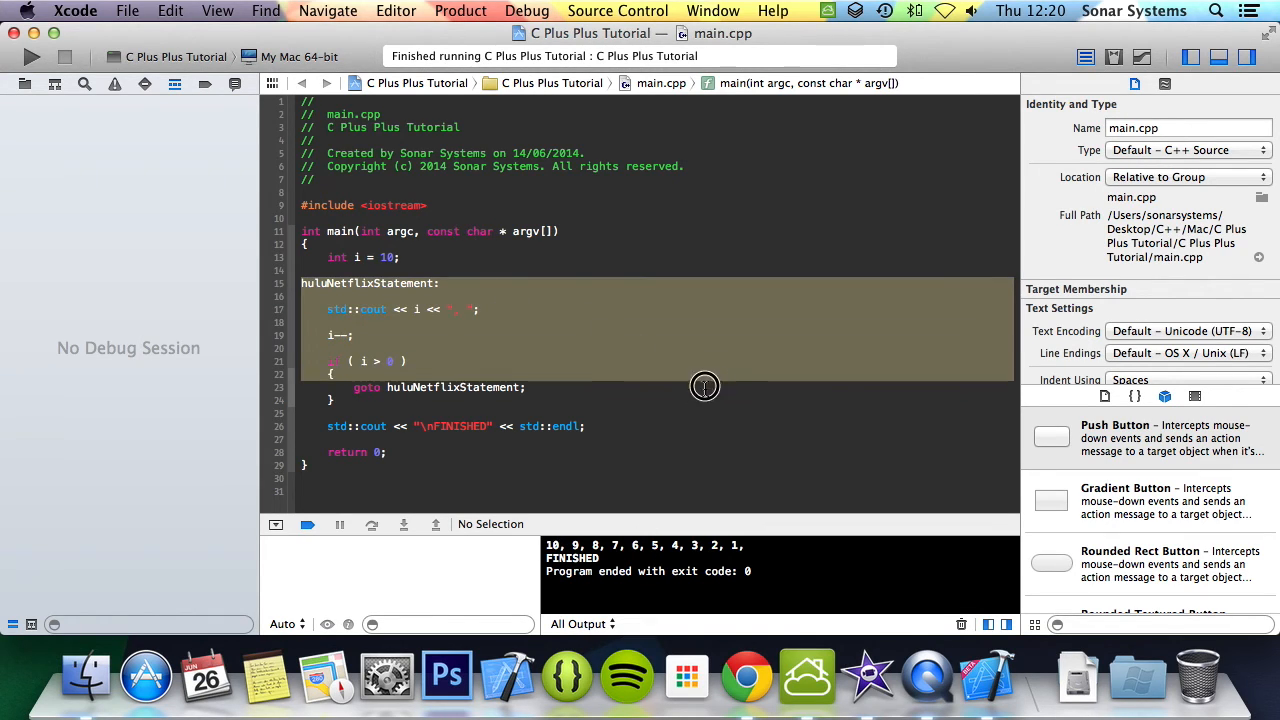
mouse_move(692, 412)
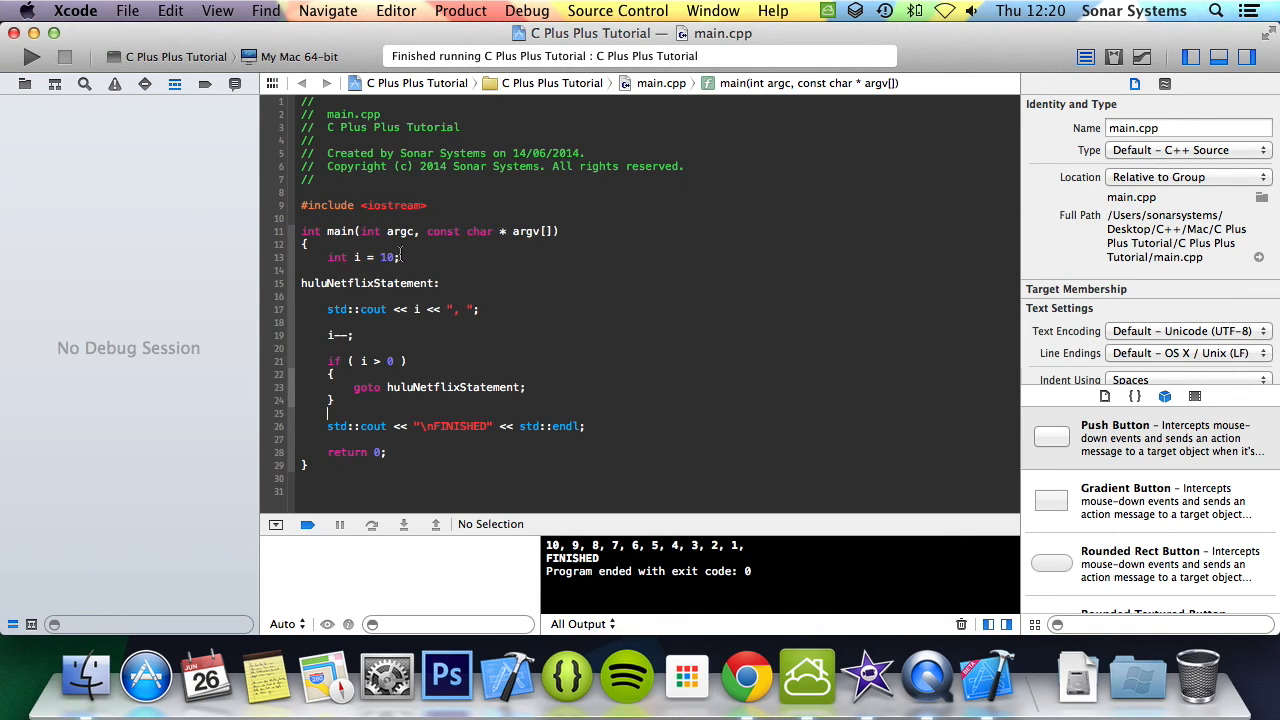
double_click(368, 284)
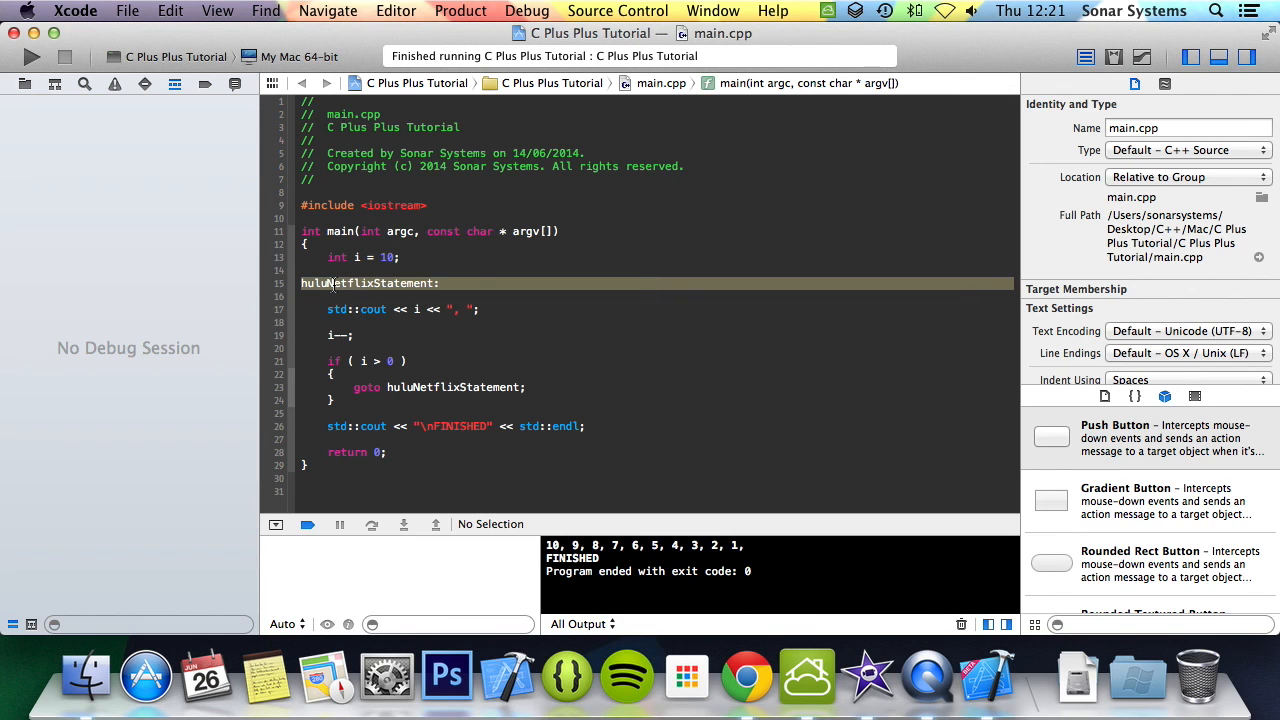
mouse_move(608, 332)
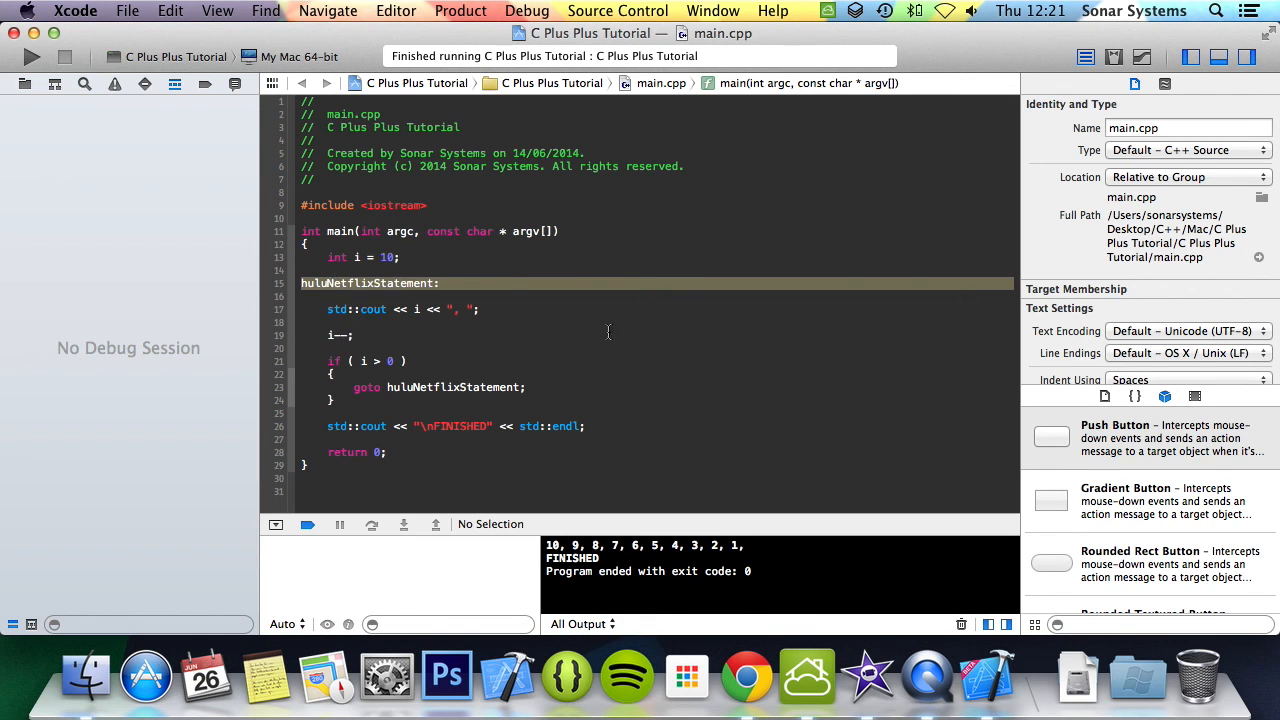